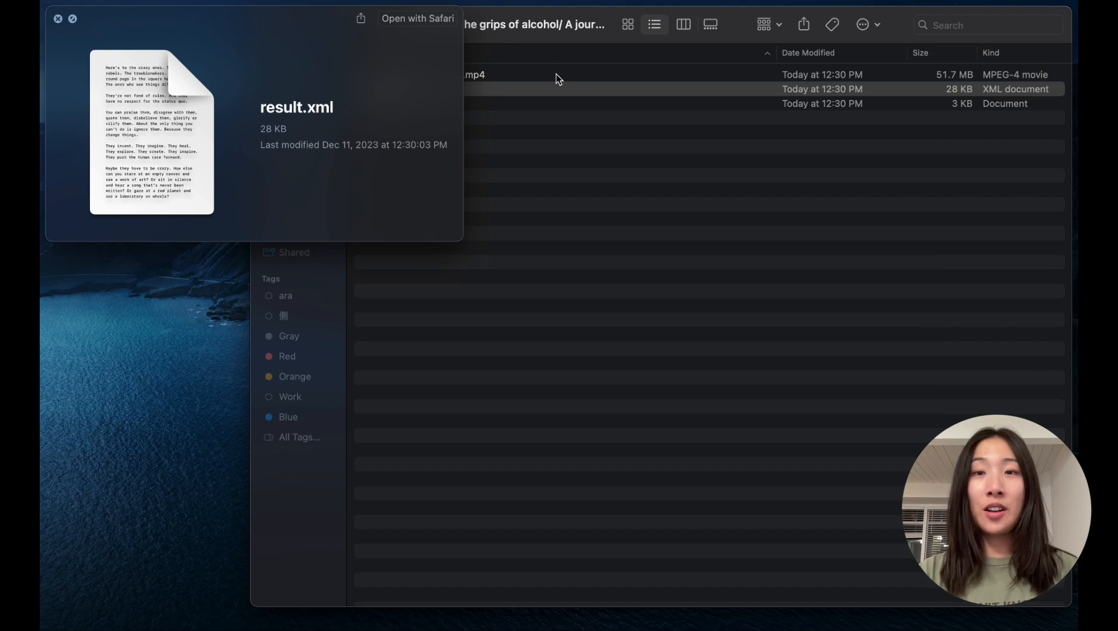
# - Quick Look the result.xml sequence file among the exported files in Finder
pyautogui.click(713, 103)
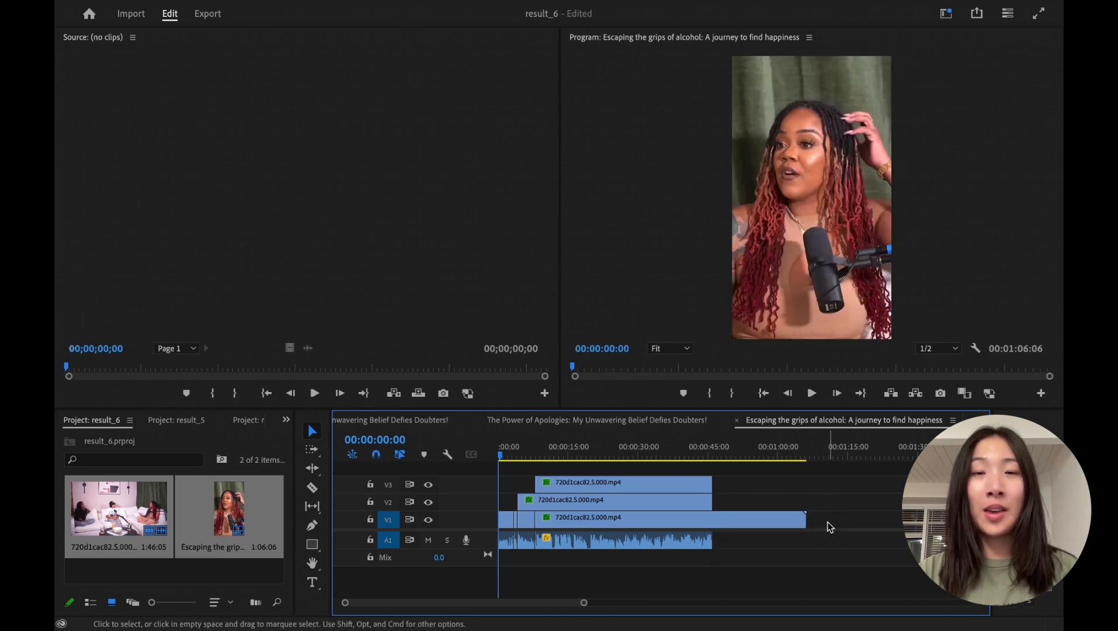
# - Move the playhead to around 00:00:32 where the three stacked clips overlap
pyautogui.click(648, 458)
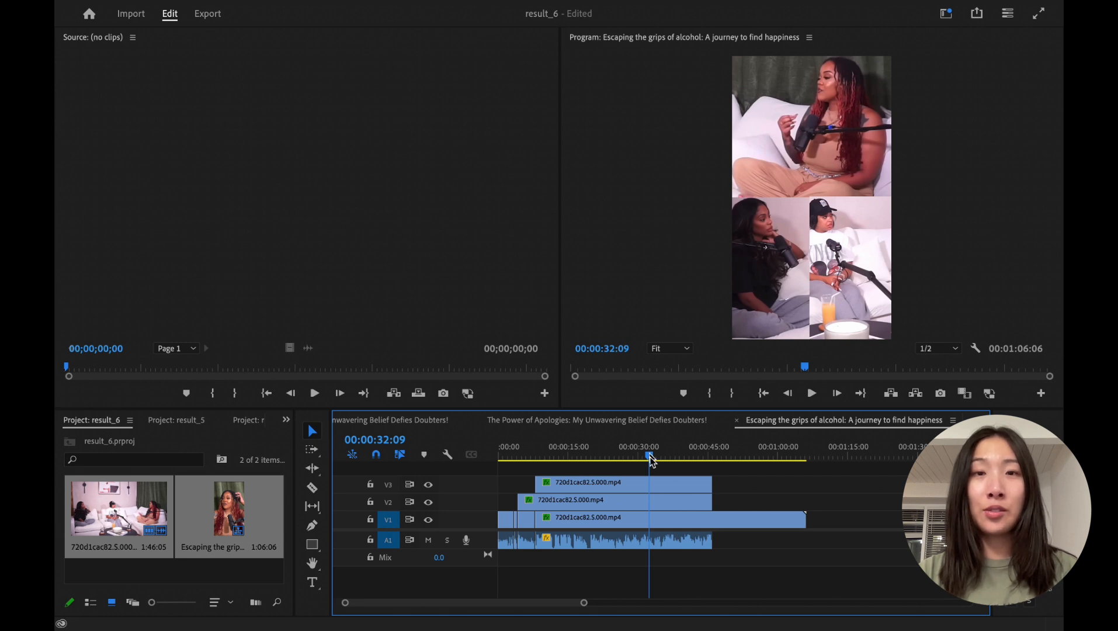
# - Import caption.srt into the project and drag it onto the timeline
pyautogui.click(613, 499)
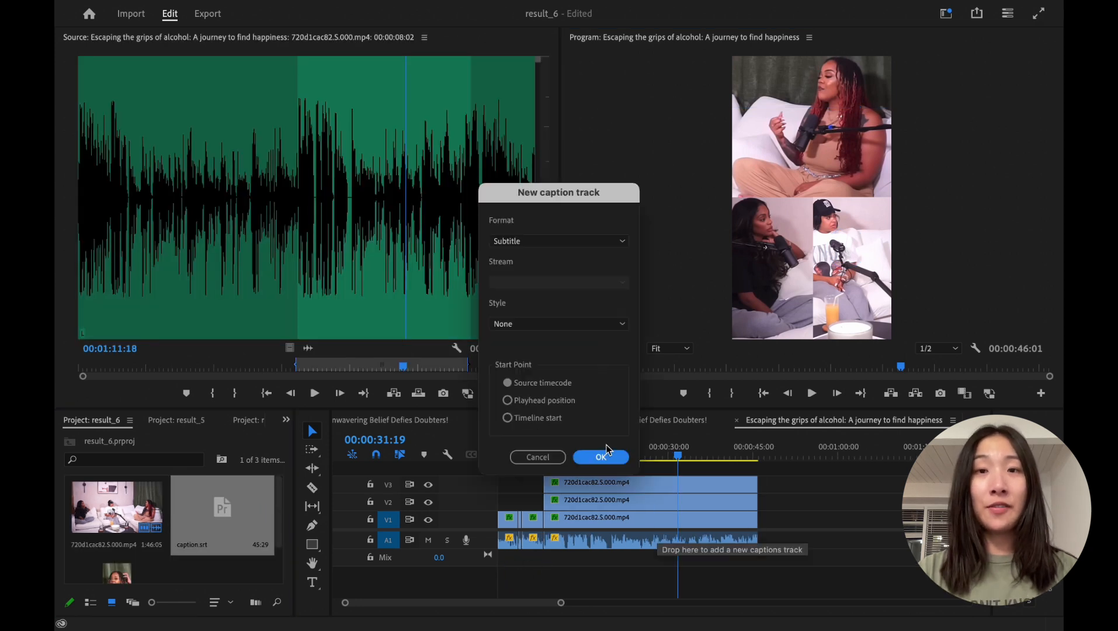
# - Create the caption track with Format Subtitle above the video tracks
pyautogui.click(601, 457)
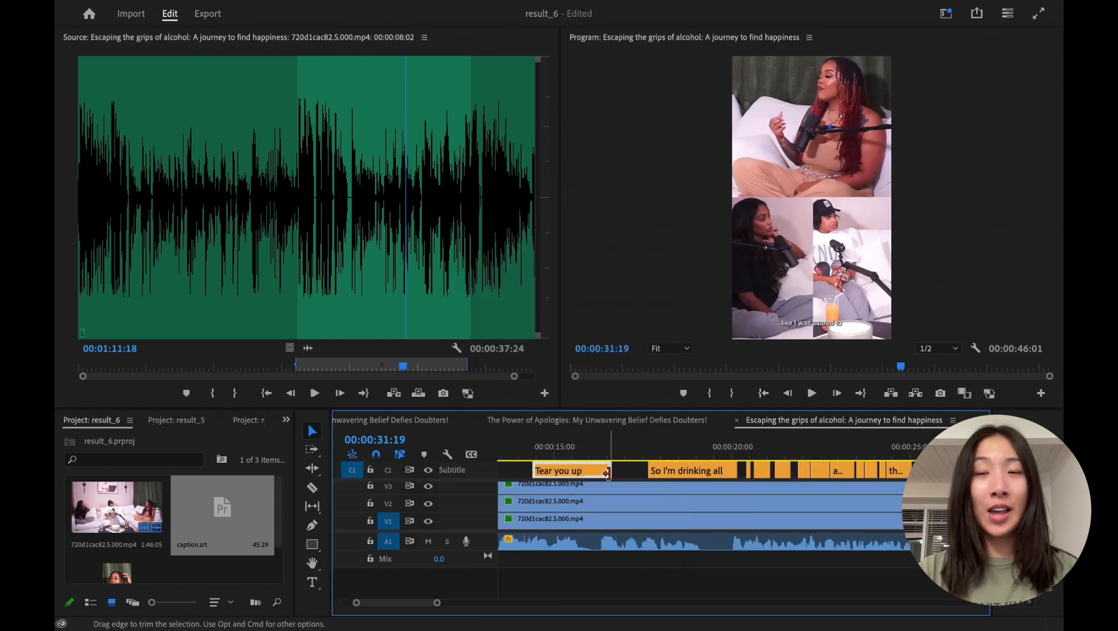